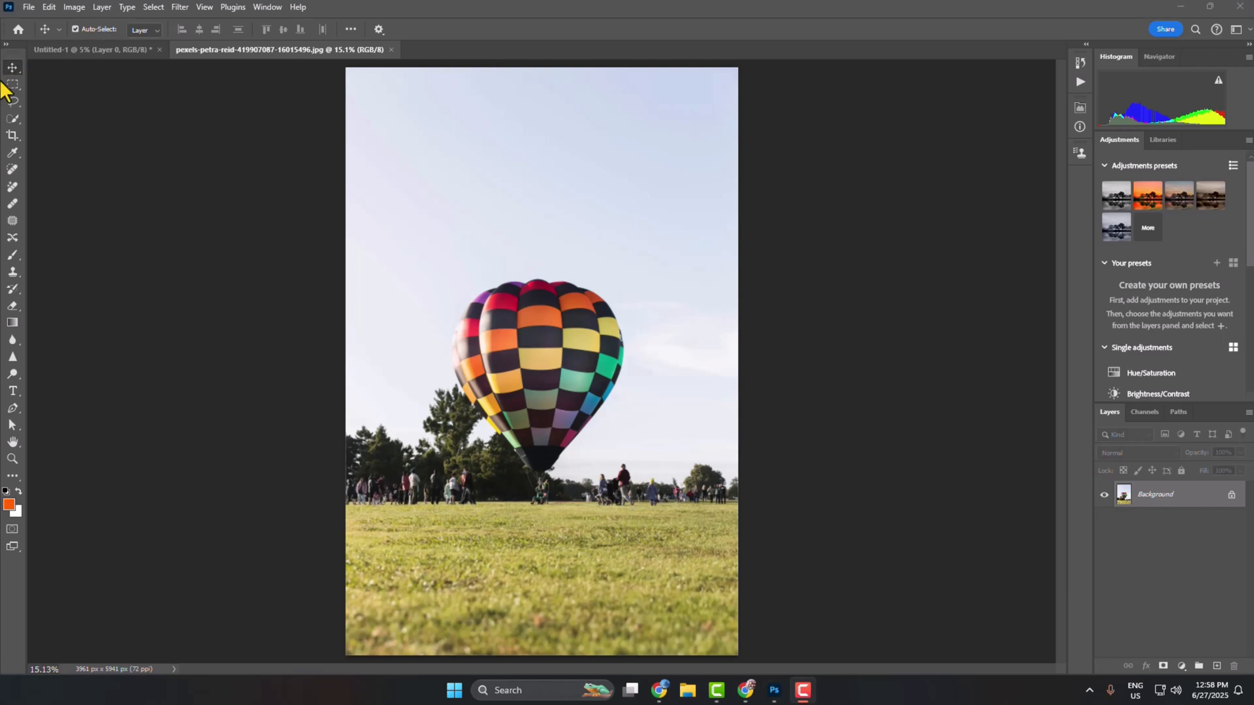
Step: Choose the Lasso Tool from the toolbar's lasso group flyout
left_click(13, 102)
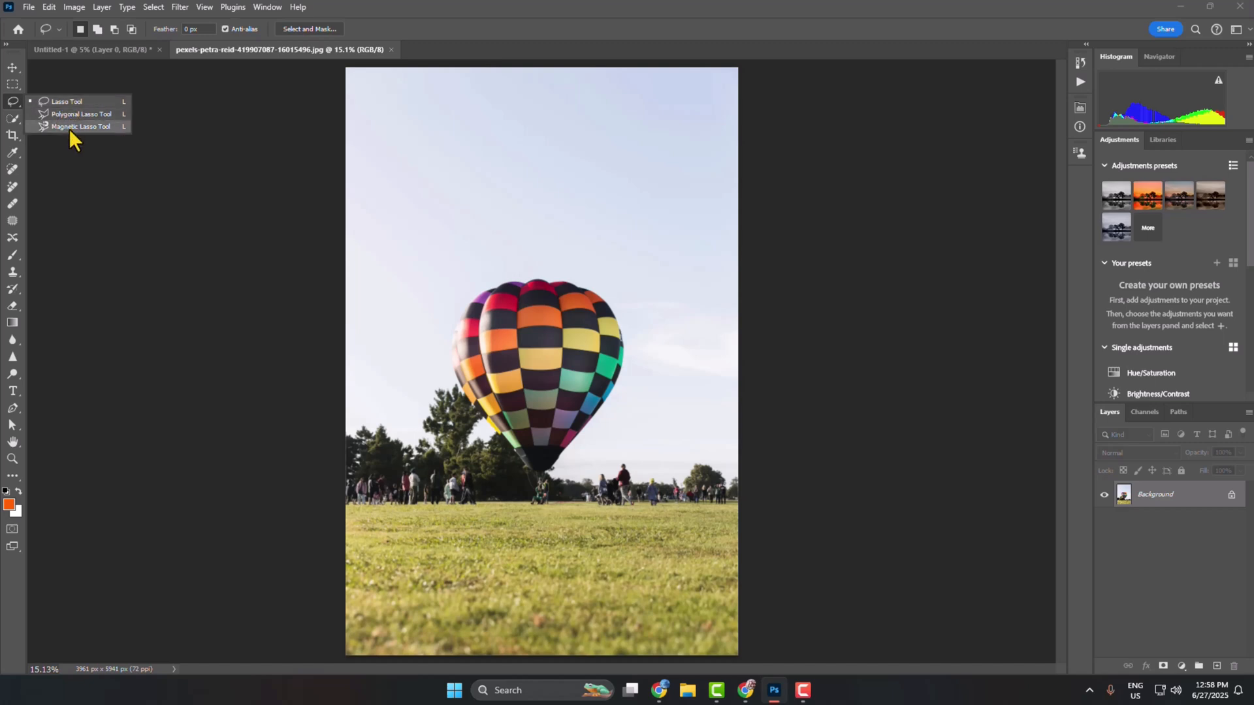
mouse_move(92, 134)
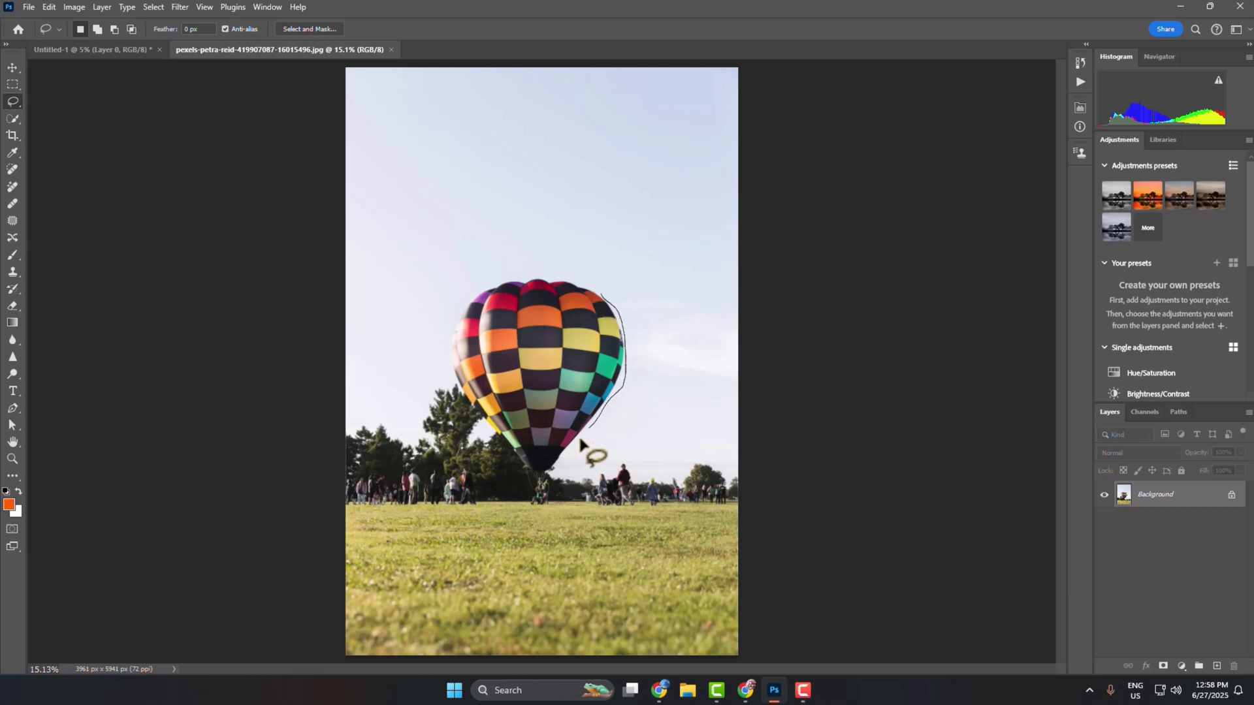
Step: Trace a rough freehand Lasso outline along the balloon's edge
left_click_drag(588, 448, 471, 411)
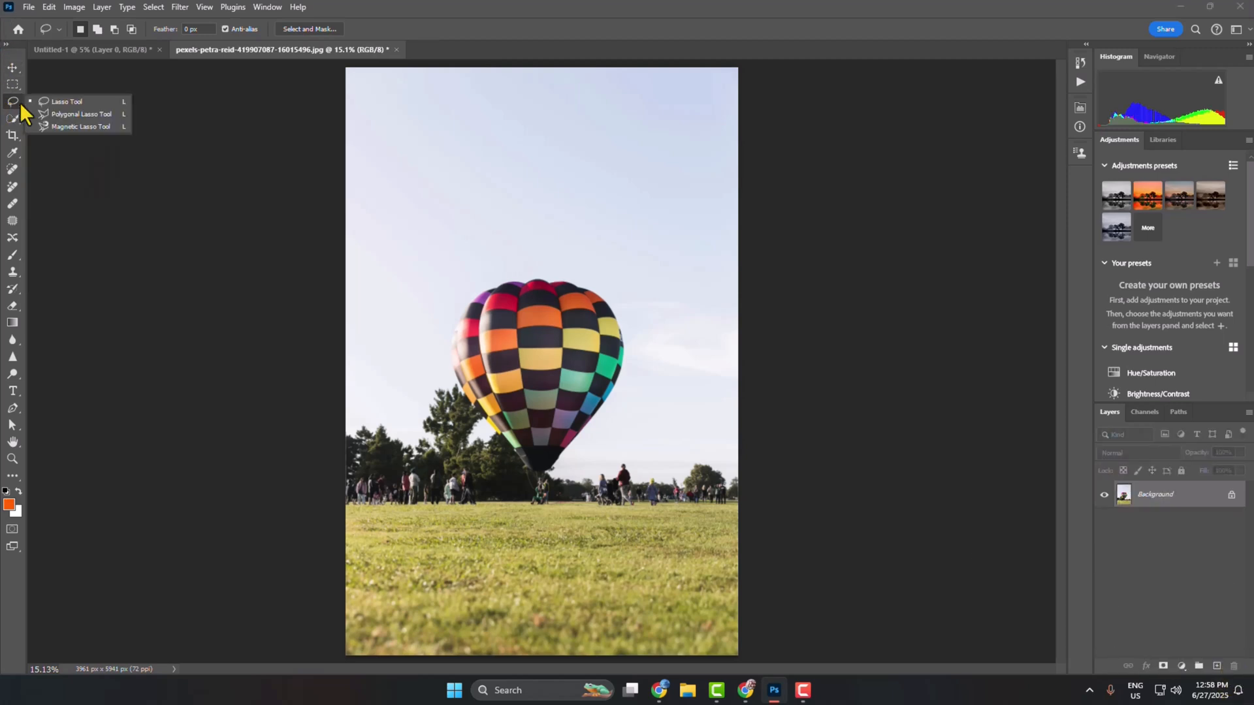
Step: Select the balloon with the Polygonal Lasso, then switch to the Magnetic Lasso Tool
left_click(79, 127)
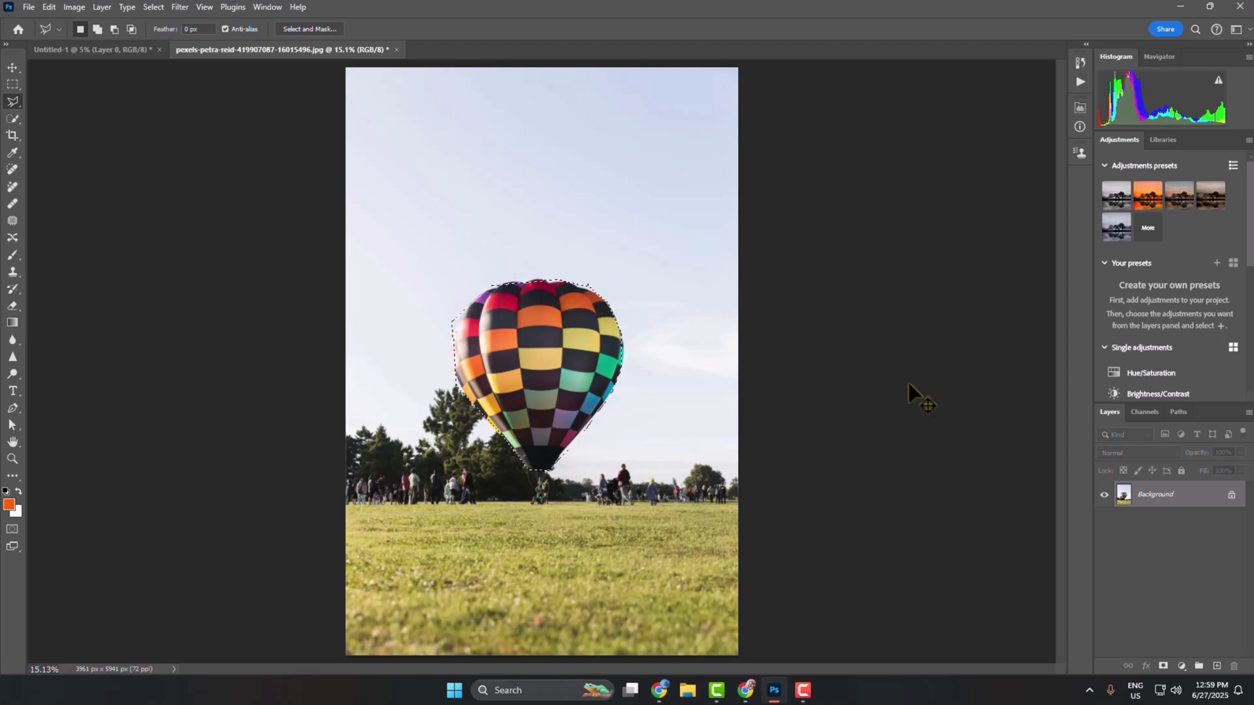
left_click(13, 102)
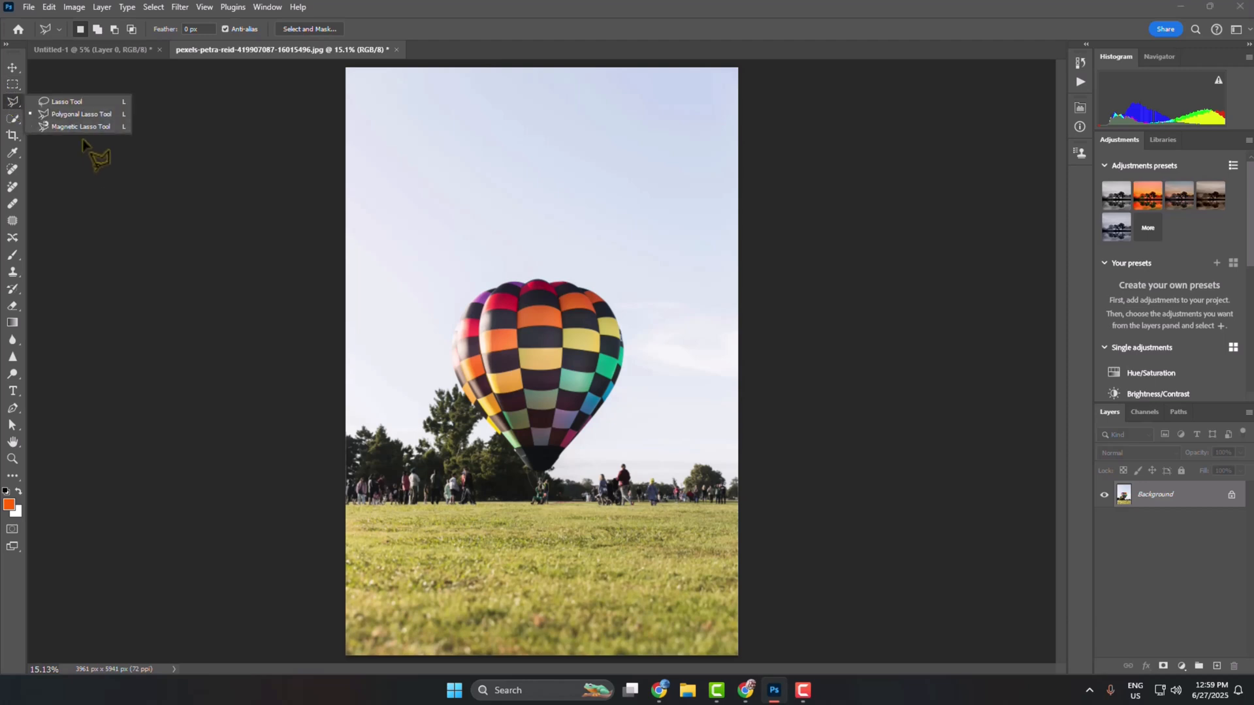
left_click(79, 127)
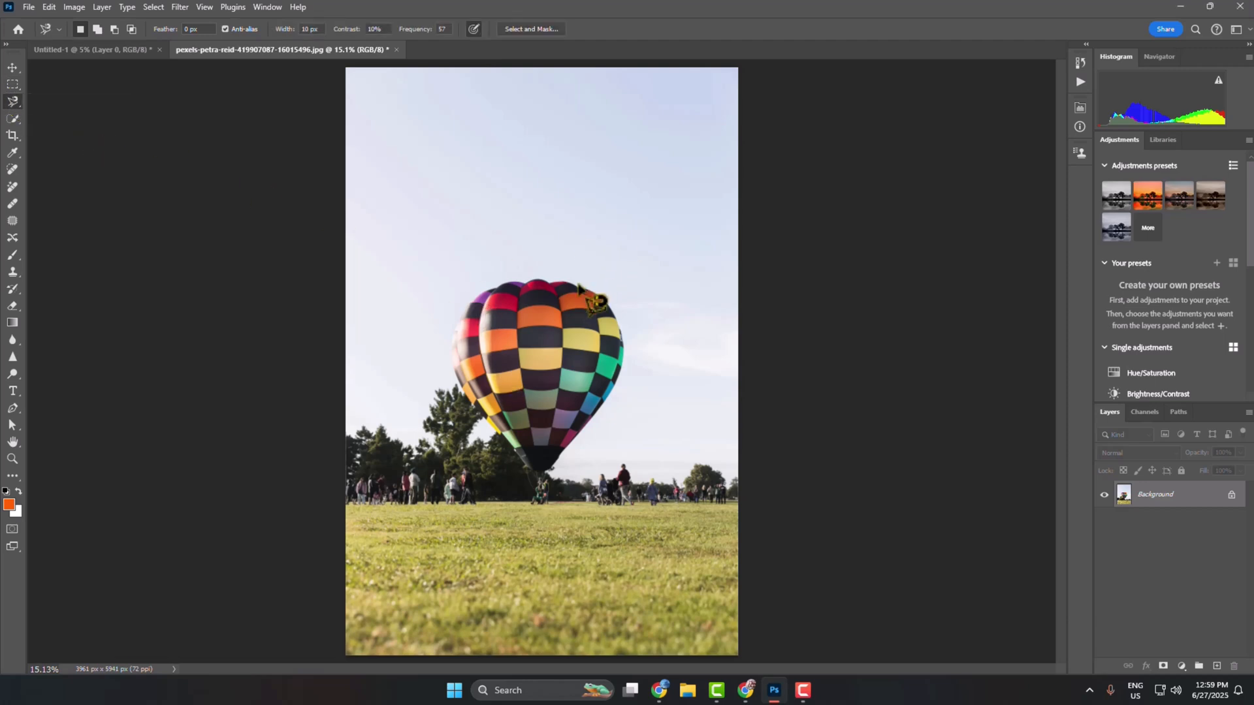